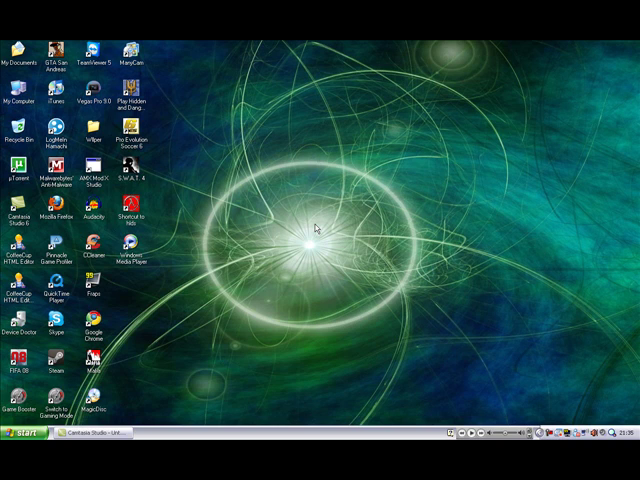
pyautogui.moveTo(184, 280)
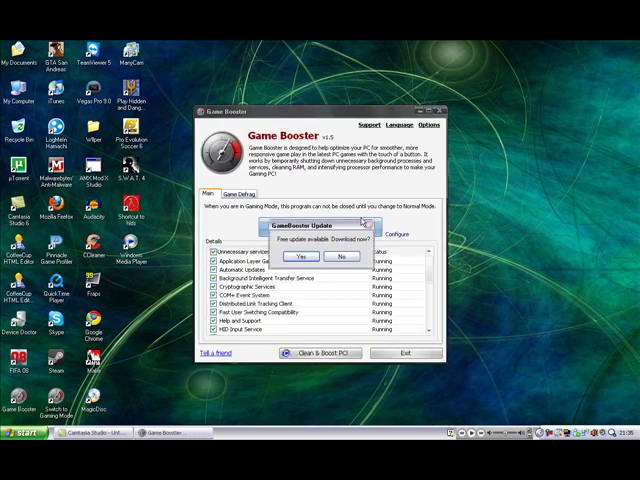
# Decline the update download and show the Game Defrag list of installed games.
pyautogui.click(340, 256)
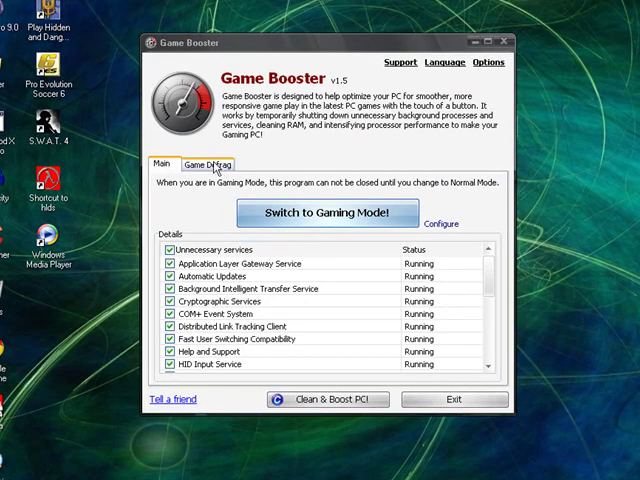
pyautogui.click(204, 164)
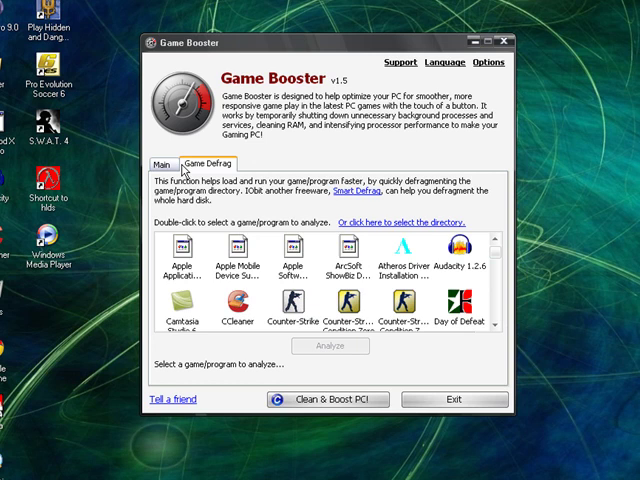
# Return to the main page listing the still-running unnecessary services.
pyautogui.click(164, 164)
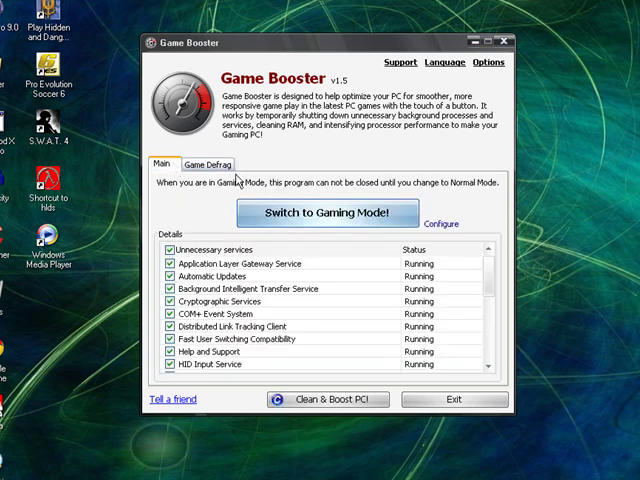
pyautogui.moveTo(288, 336)
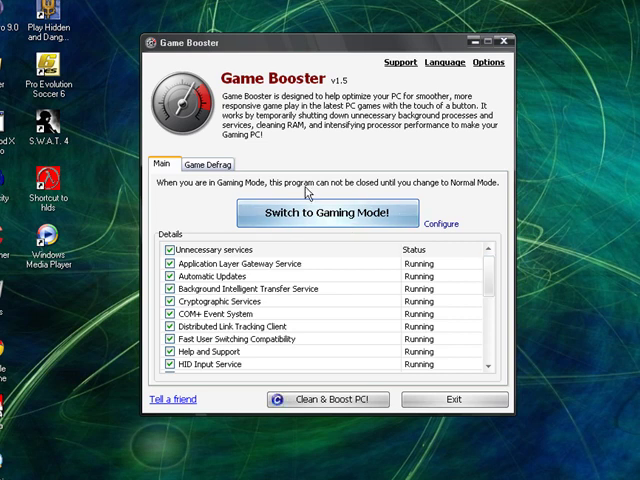
pyautogui.moveTo(460, 228)
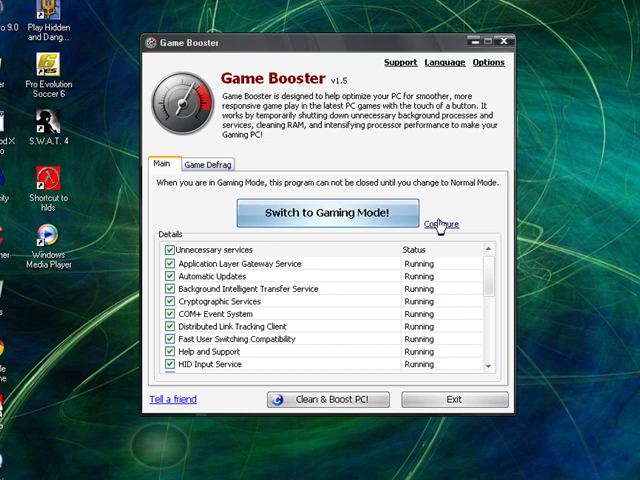
pyautogui.click(440, 222)
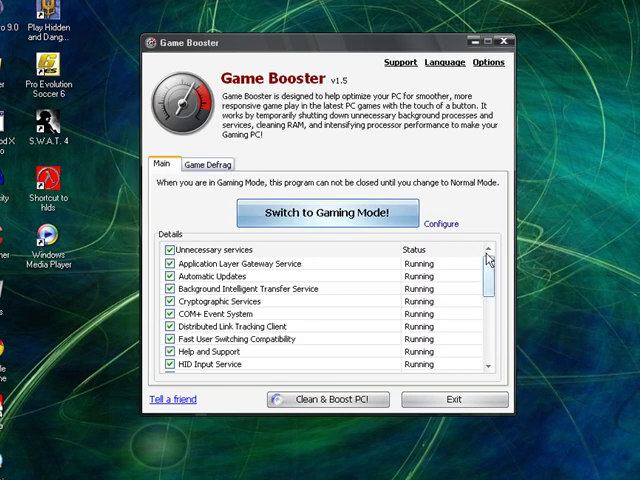
# Switch to Gaming Mode, stopping unneeded services and freeing about 114 MB of RAM.
pyautogui.click(328, 212)
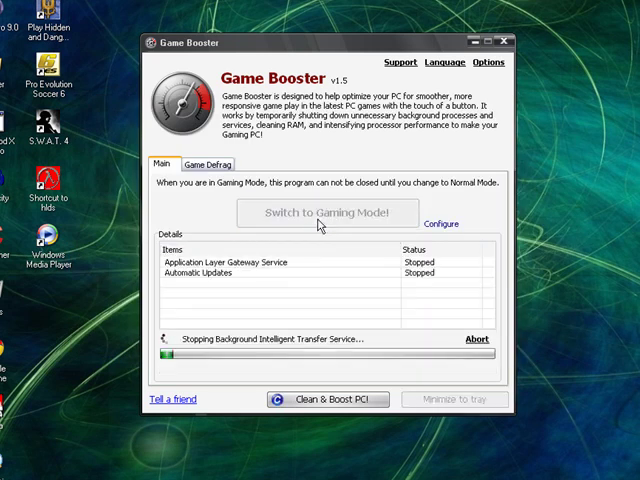
pyautogui.click(328, 212)
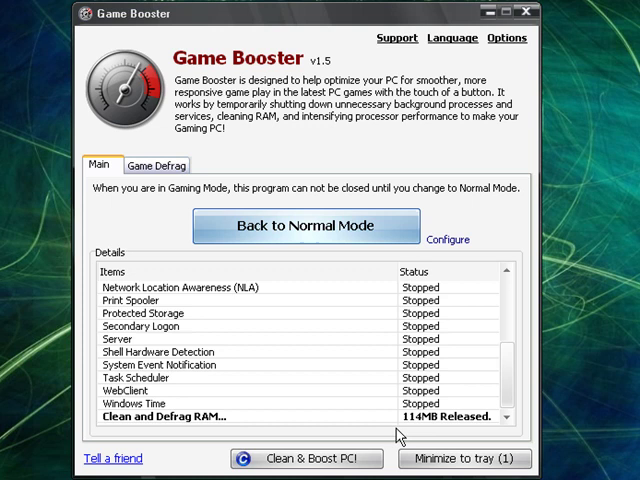
pyautogui.click(444, 460)
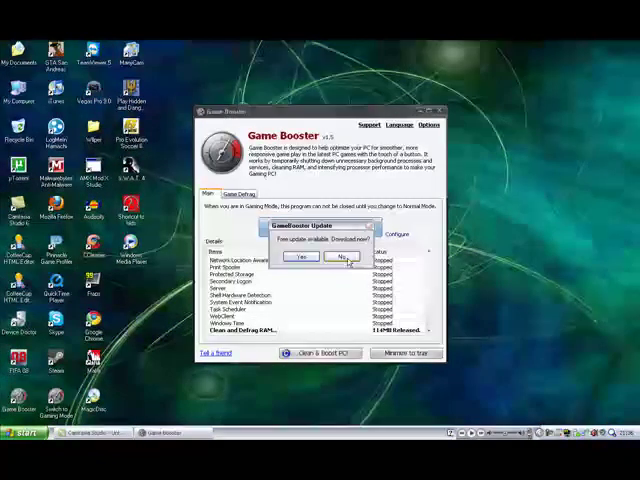
# Go Back to Normal Mode so Windows Time, WebClient, Task Scheduler and others restart.
pyautogui.click(346, 258)
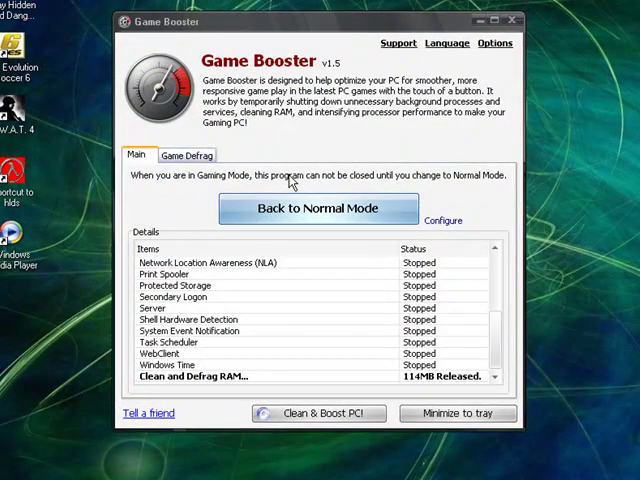
pyautogui.click(316, 208)
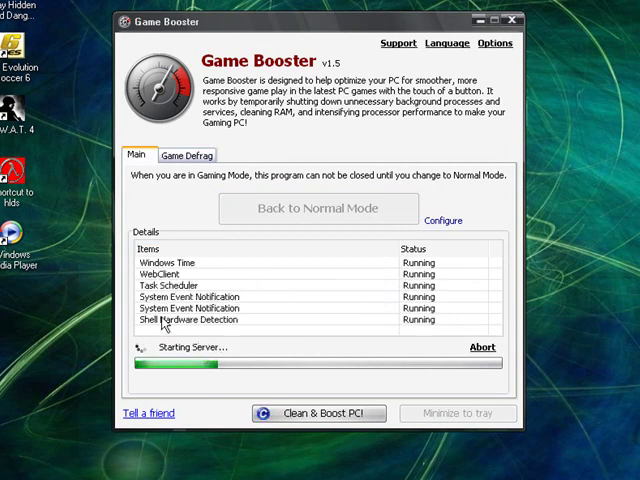
pyautogui.moveTo(344, 232)
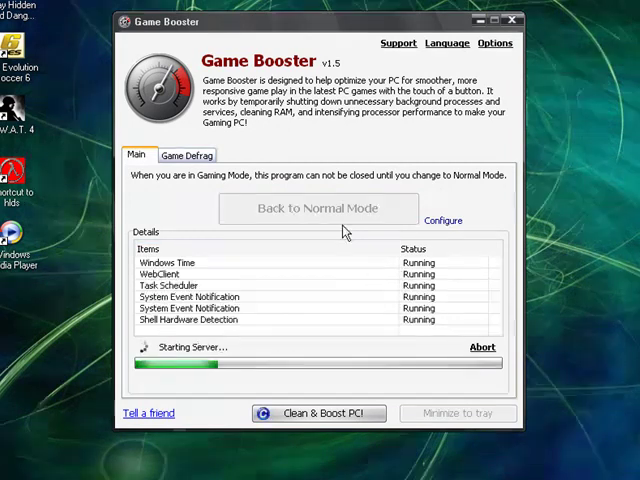
pyautogui.moveTo(368, 296)
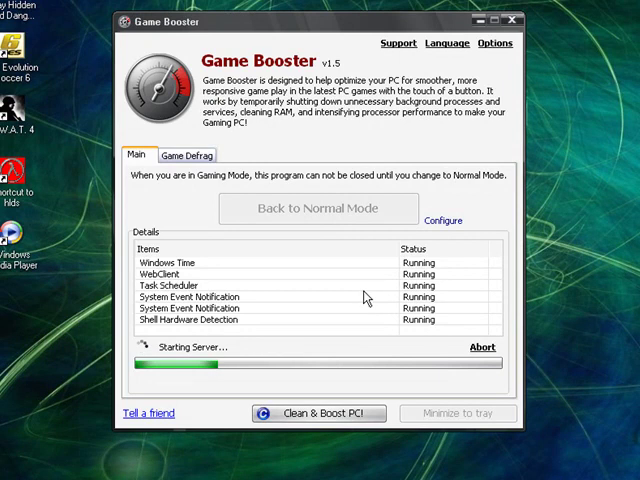